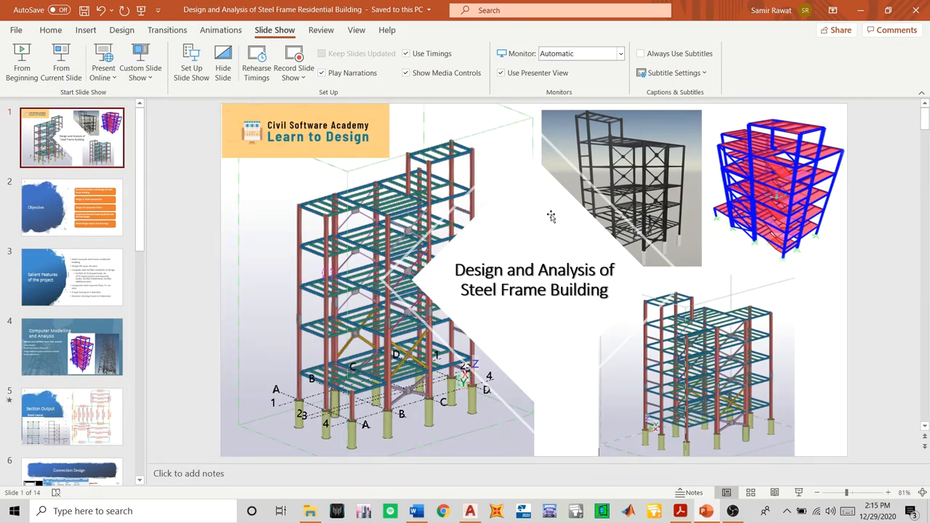
mouse_move(549, 229)
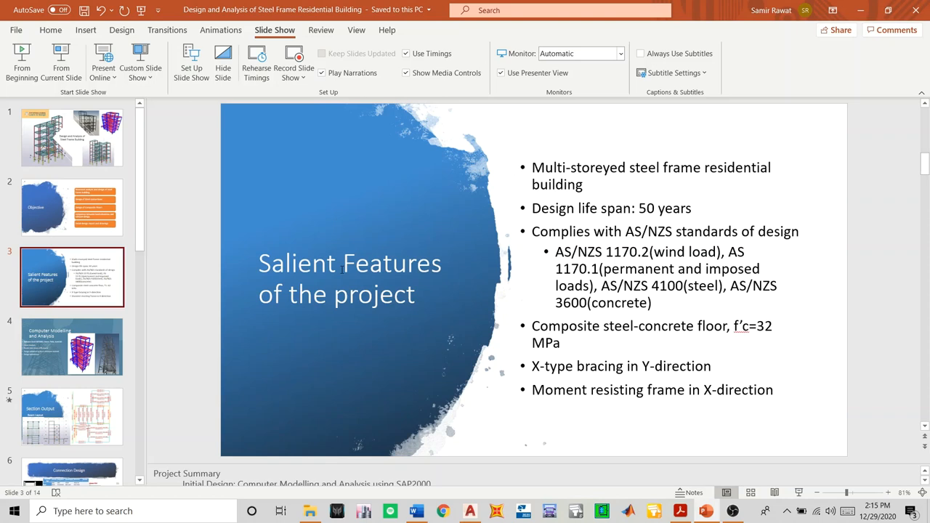
mouse_move(347, 266)
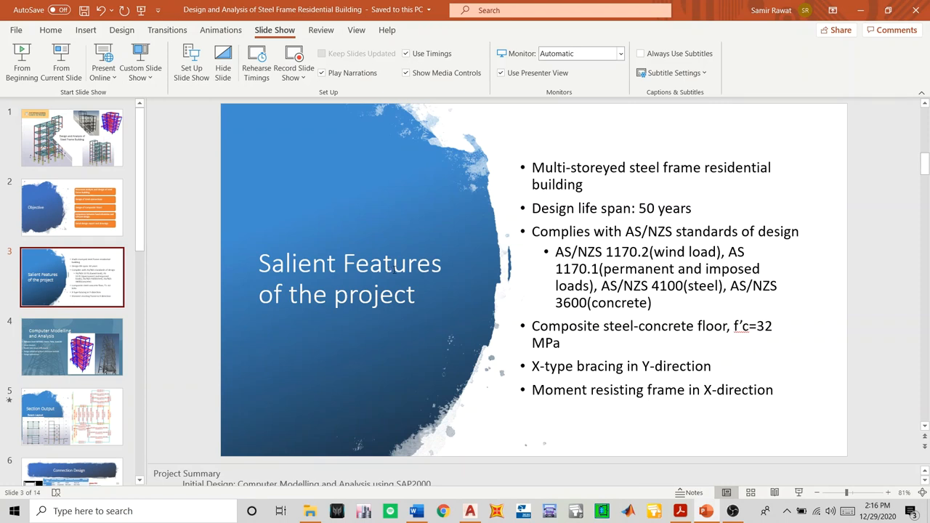
mouse_move(520, 379)
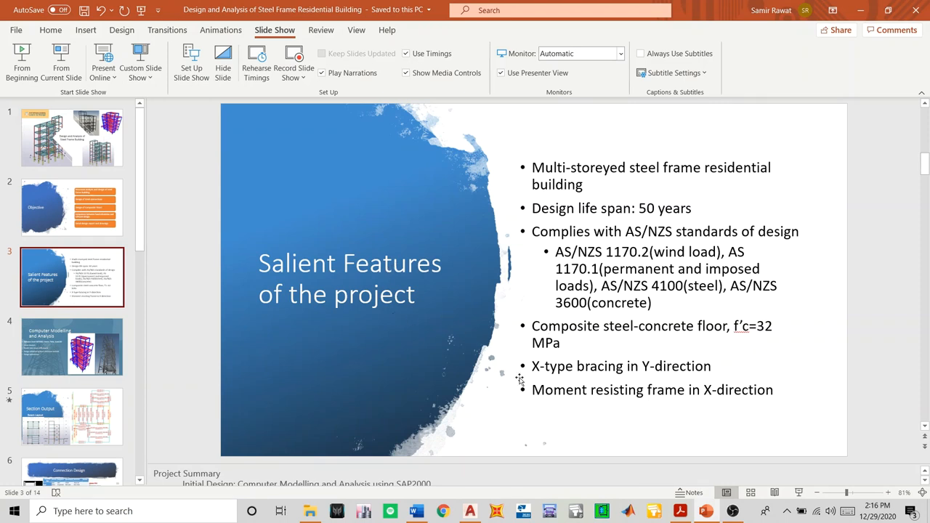
mouse_move(663, 372)
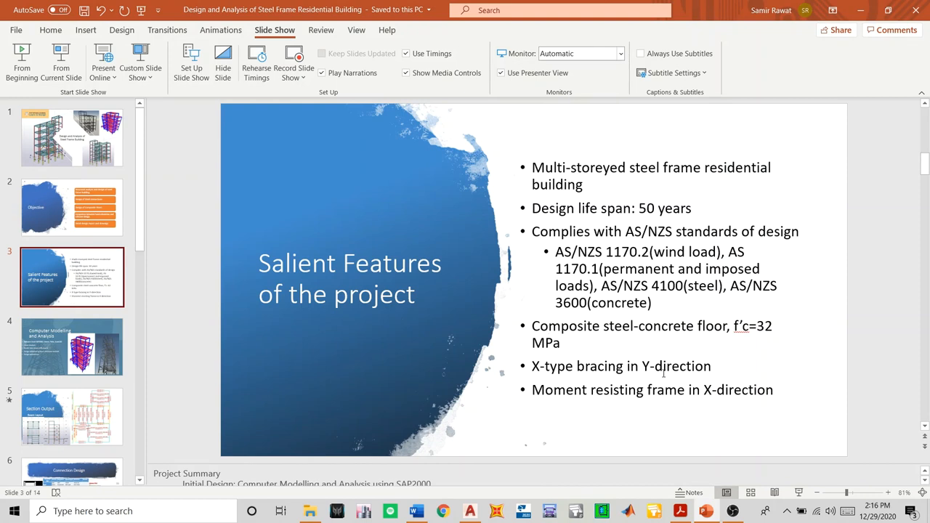
mouse_move(271, 305)
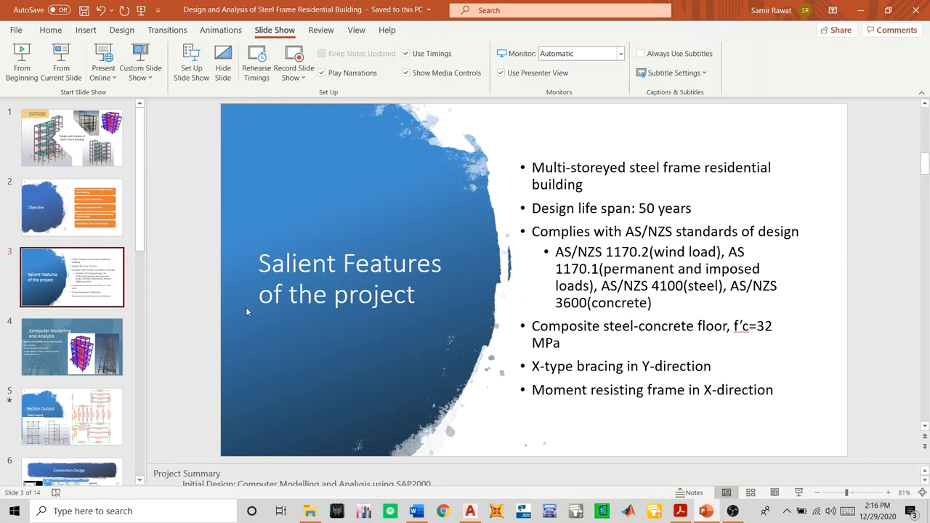
Advance to slide 4, Computer Modelling and Analysis
left_click(72, 346)
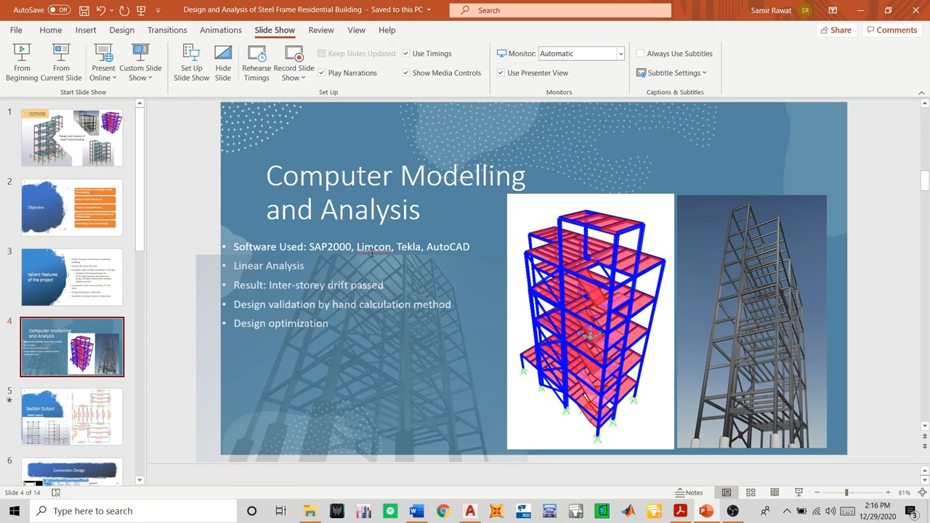
mouse_move(371, 256)
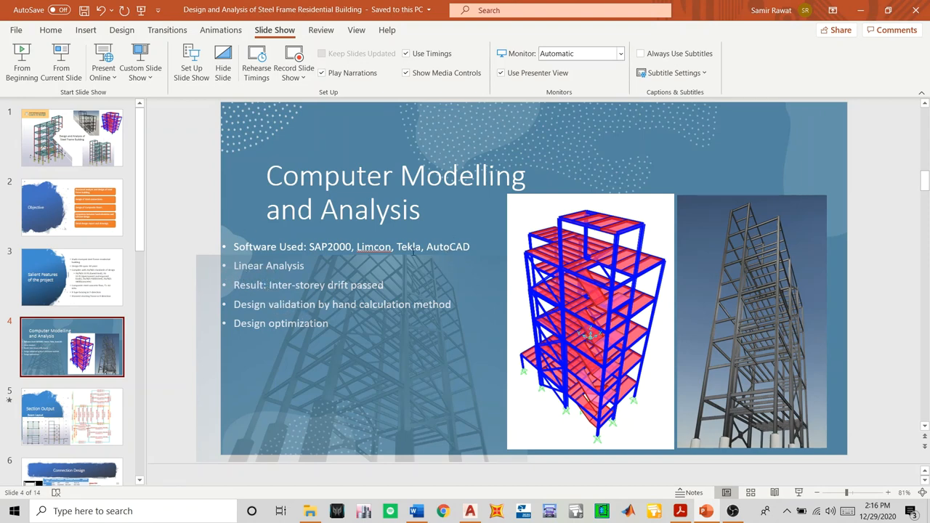
mouse_move(259, 289)
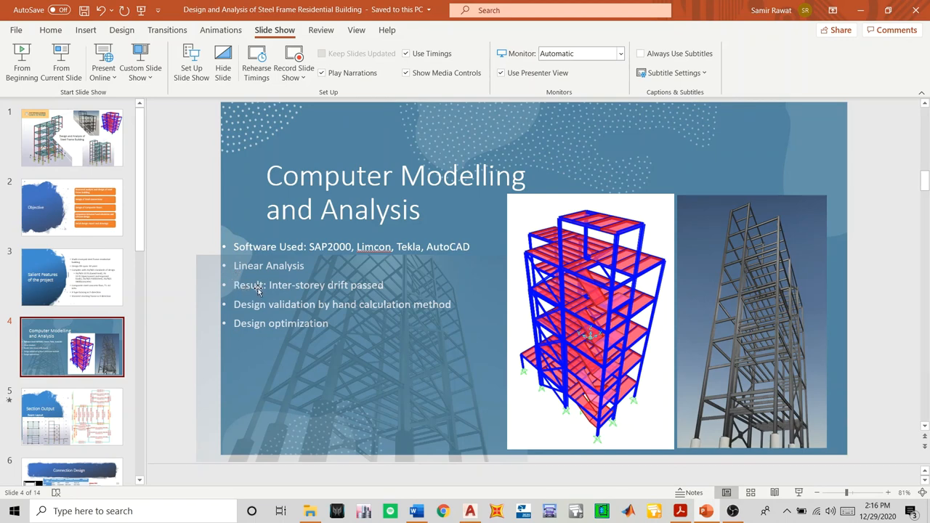
mouse_move(256, 300)
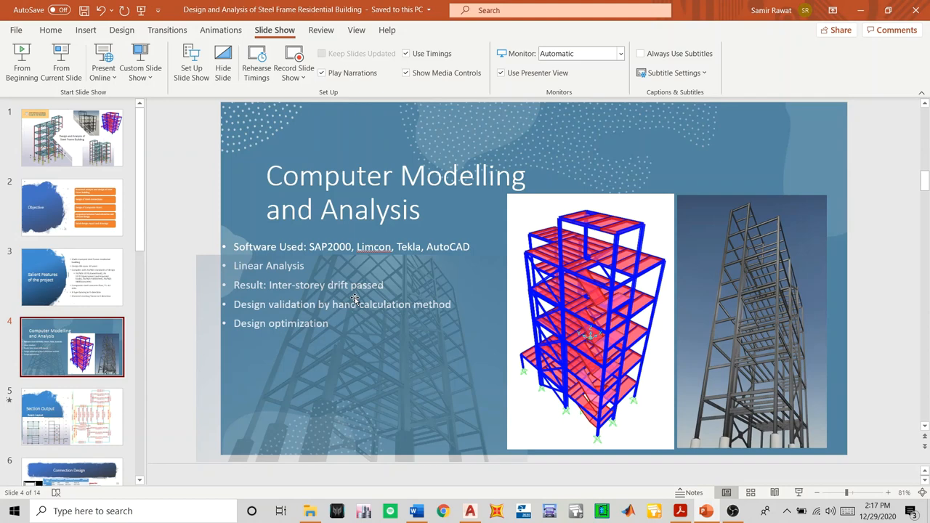
mouse_move(377, 295)
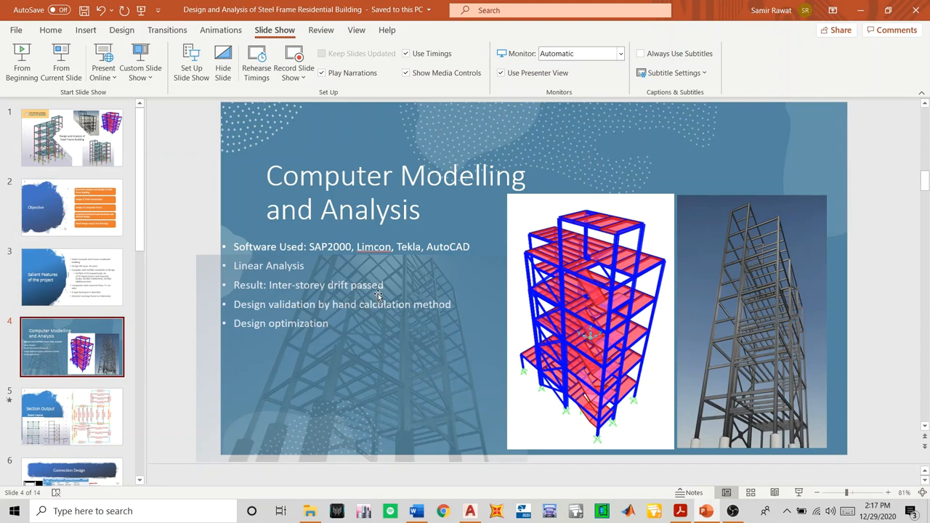
mouse_move(273, 336)
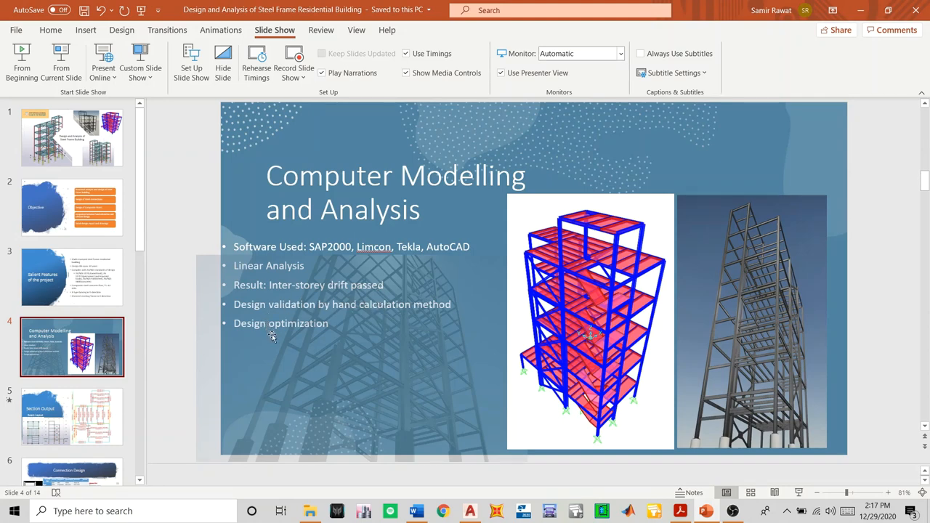
mouse_move(259, 331)
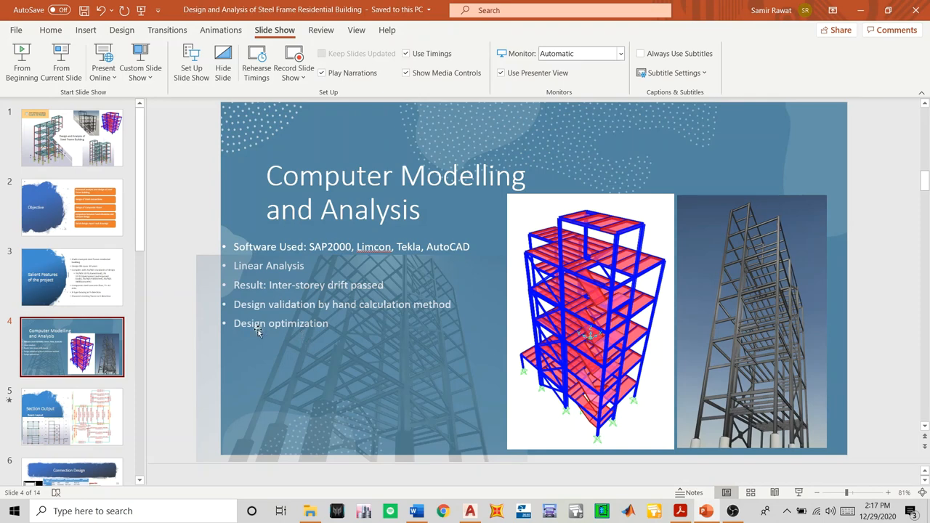
Advance to slide 5, Section Output, with beam layout drawings and section labels
left_click(71, 416)
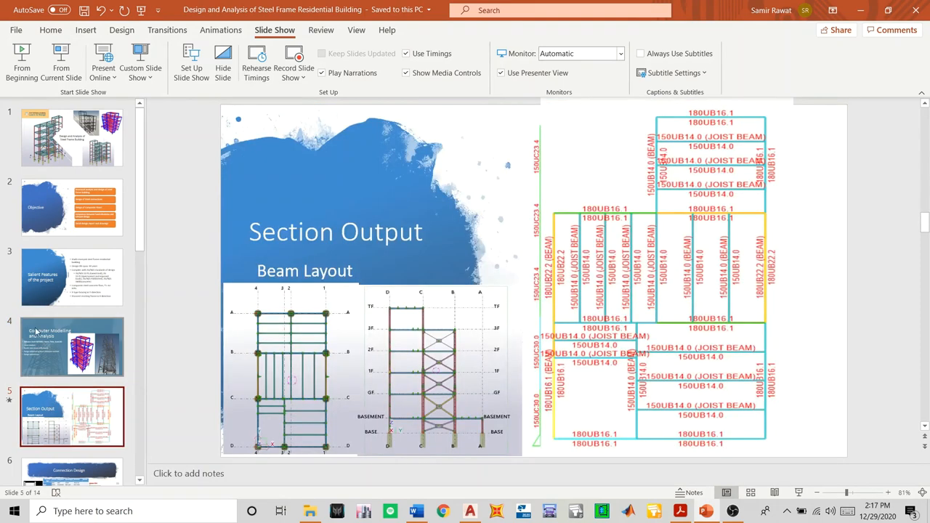
mouse_move(561, 192)
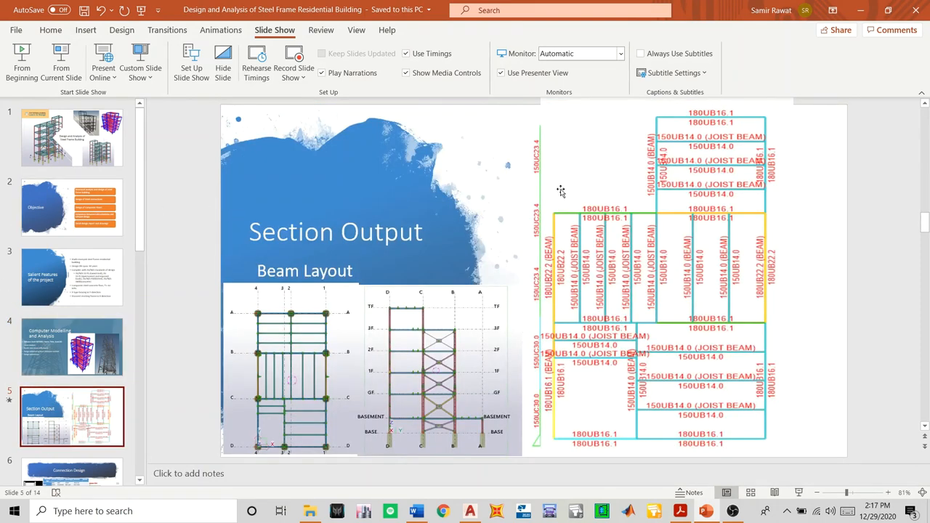
mouse_move(469, 196)
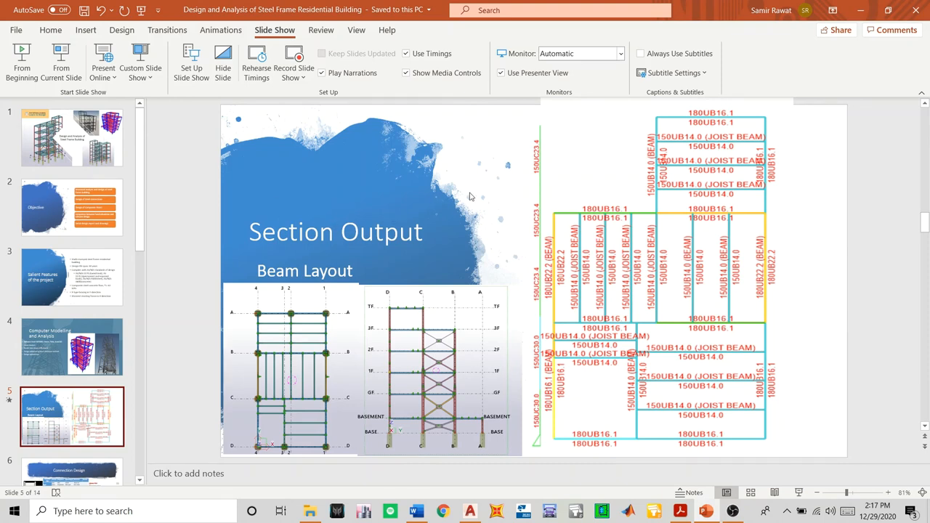
mouse_move(475, 313)
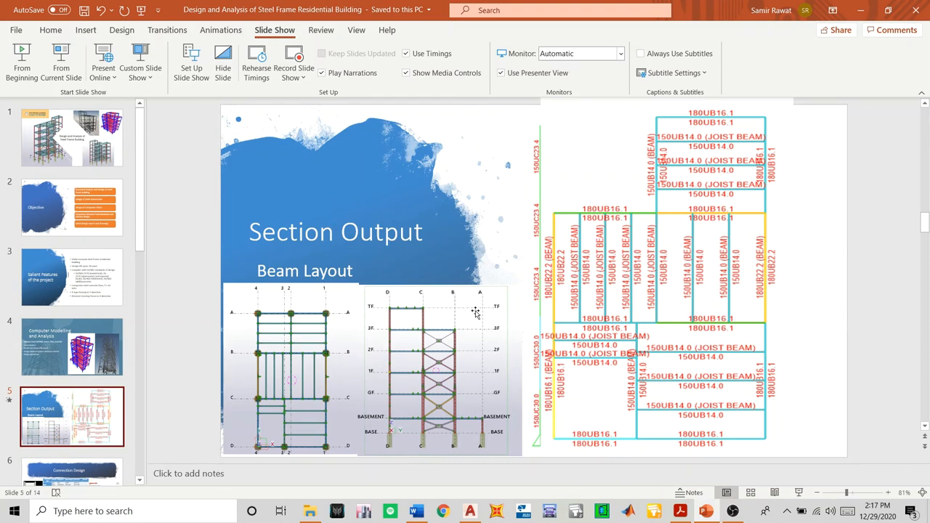
mouse_move(758, 161)
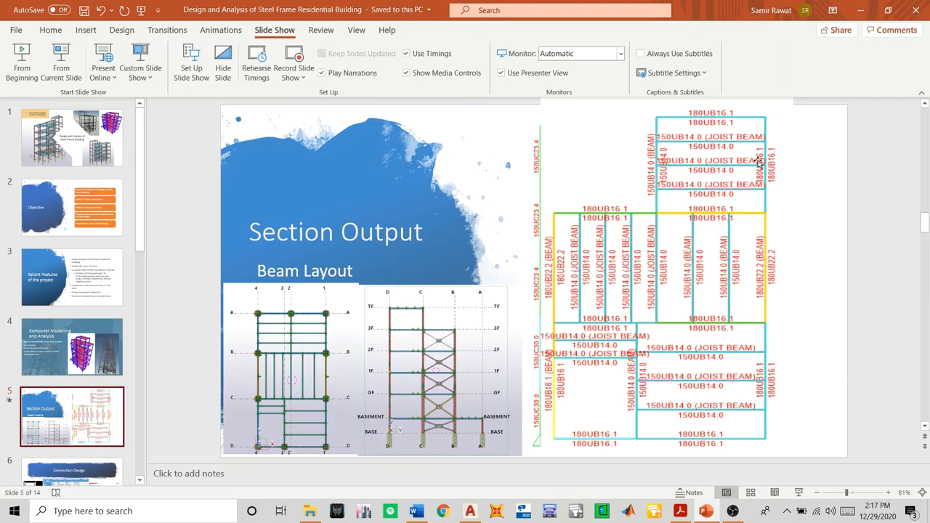
mouse_move(530, 133)
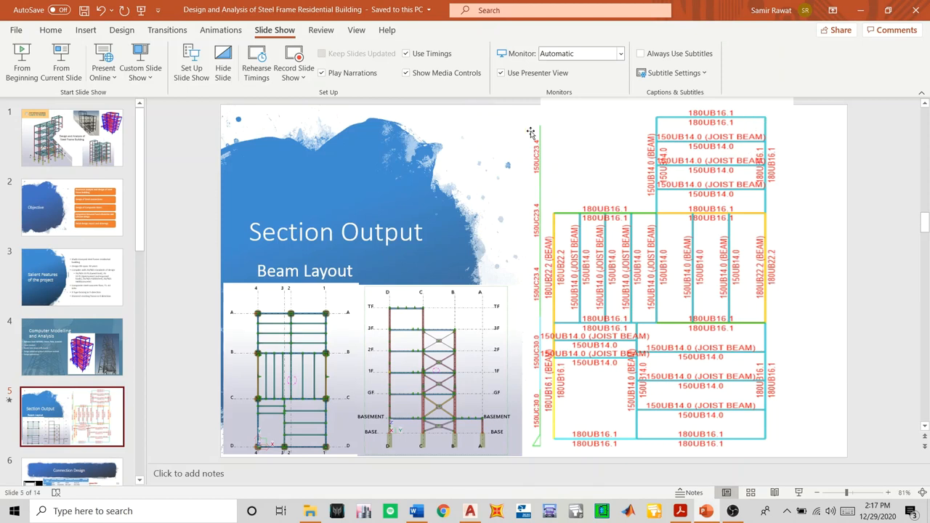
mouse_move(738, 446)
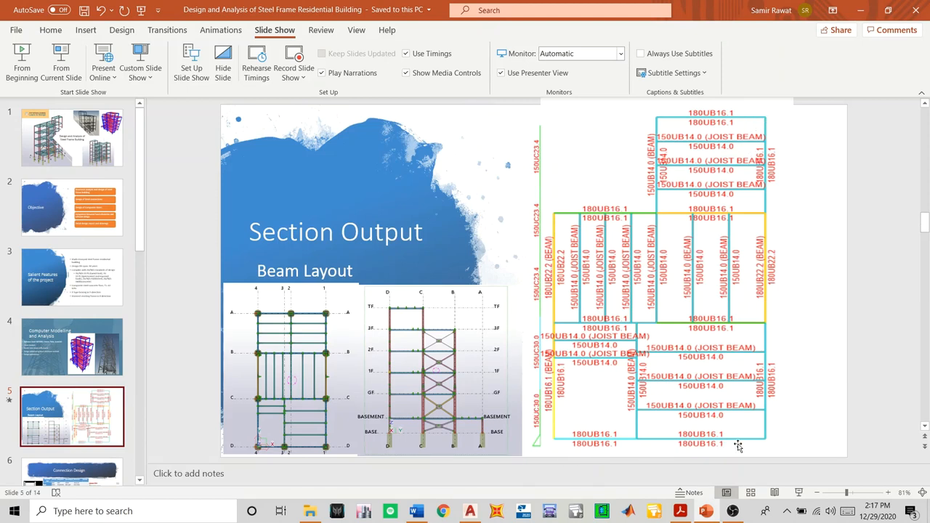
mouse_move(564, 285)
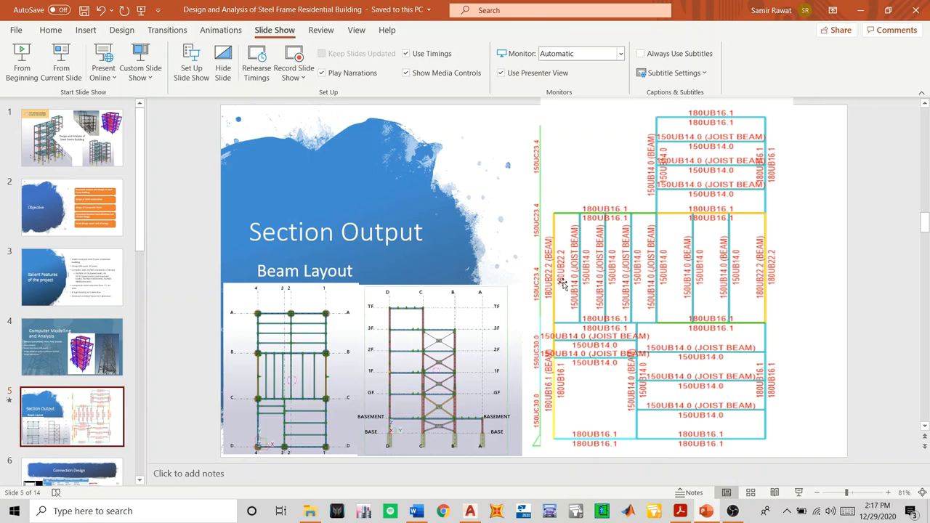
mouse_move(692, 348)
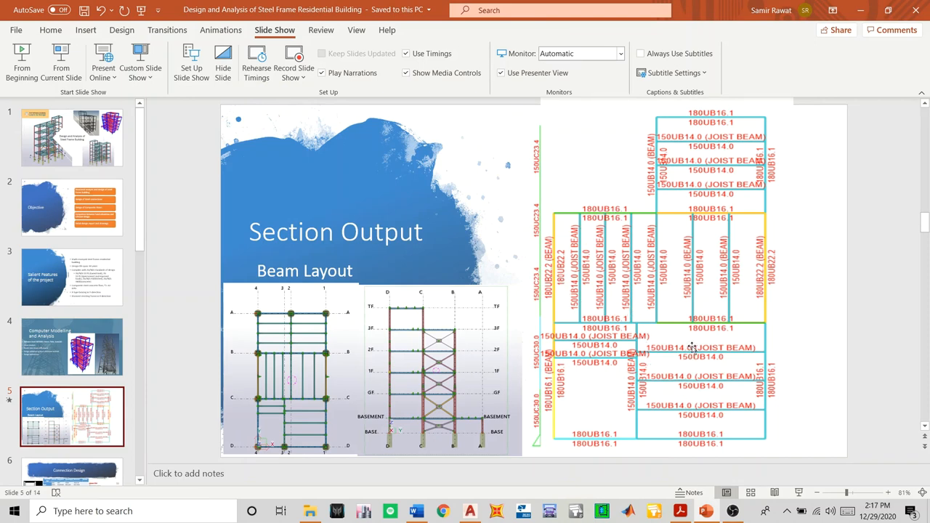
mouse_move(729, 115)
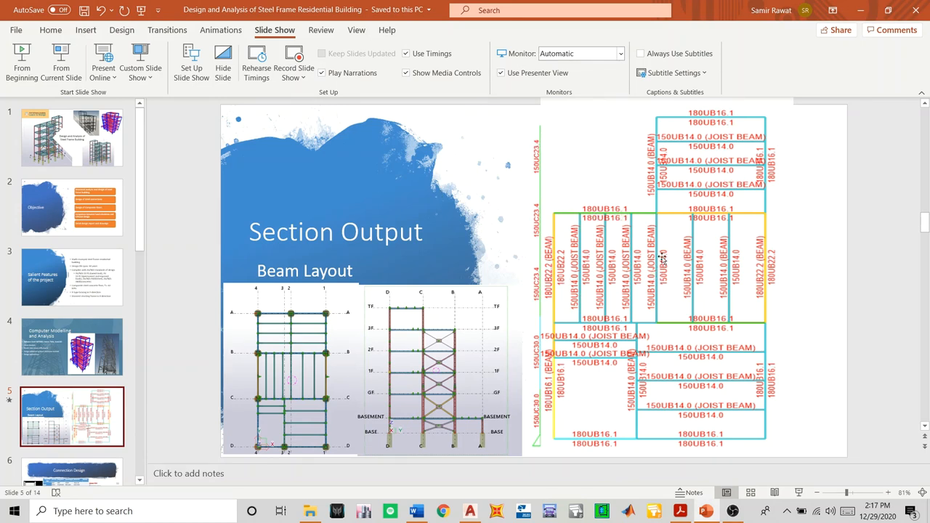
mouse_move(69, 356)
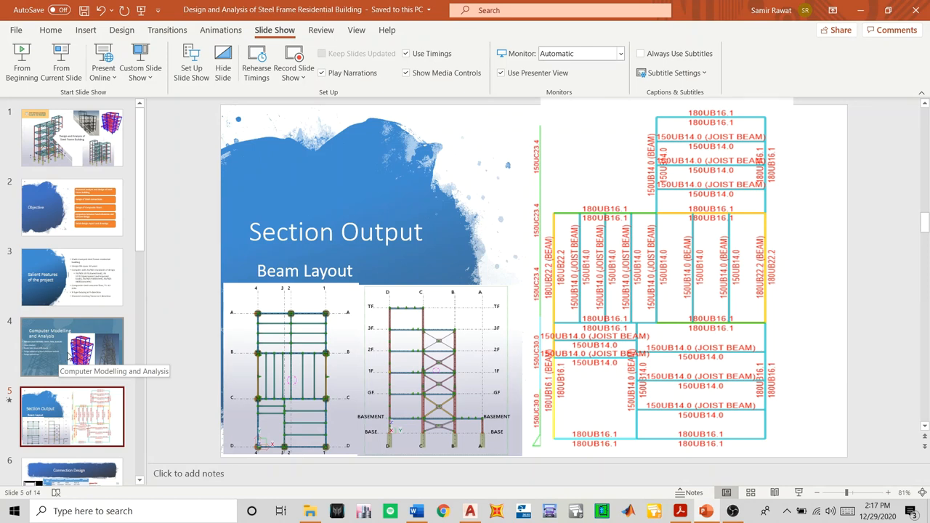
mouse_move(70, 356)
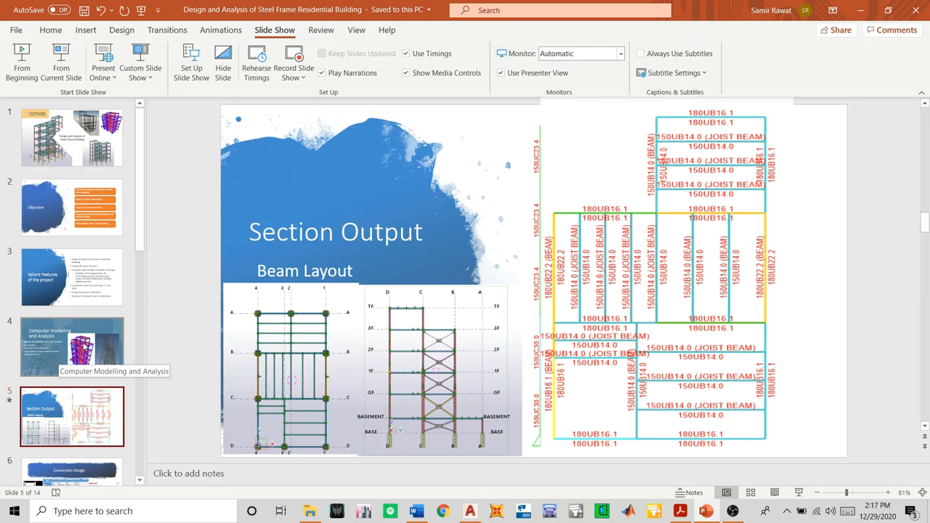
mouse_move(86, 337)
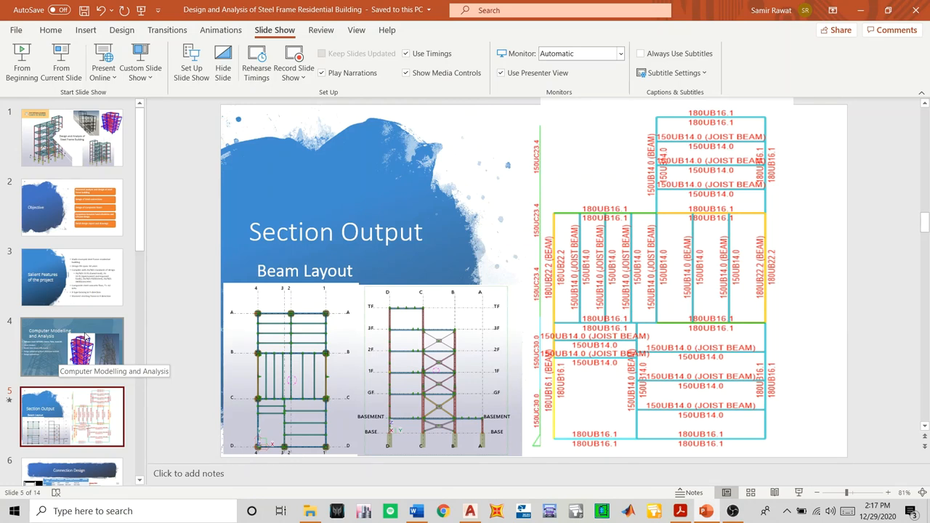
mouse_move(87, 251)
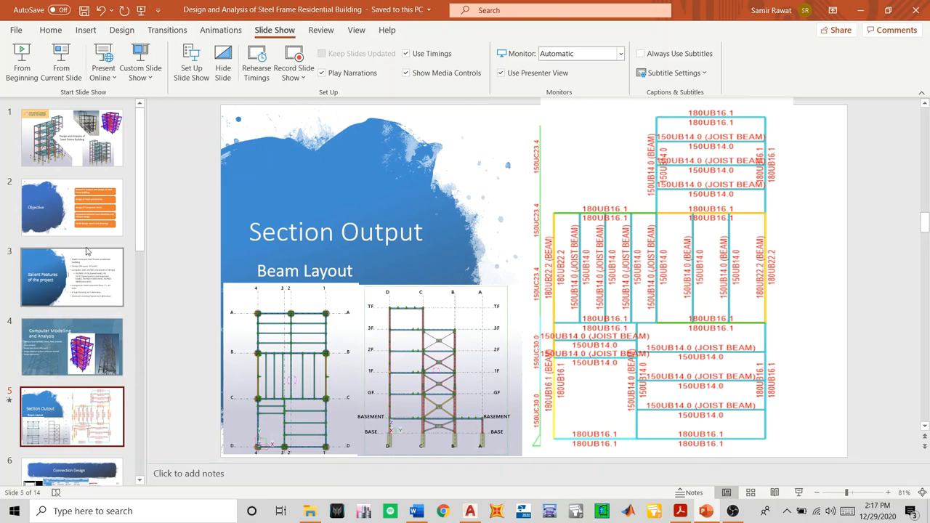
scroll("down", 3)
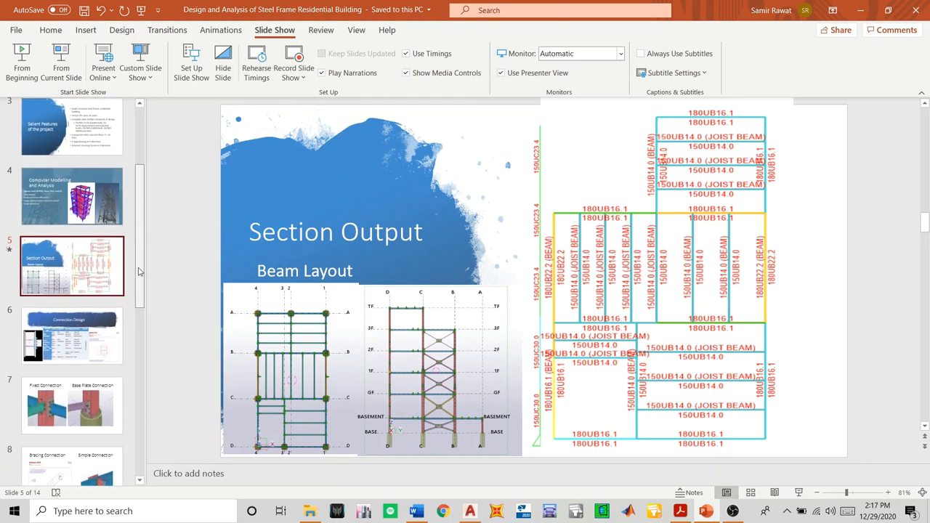
scroll("down", 3)
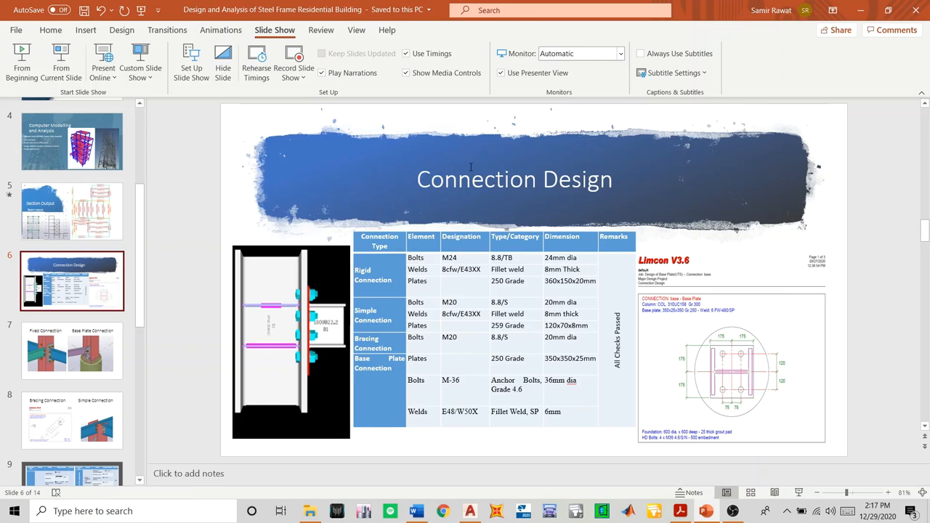
mouse_move(386, 182)
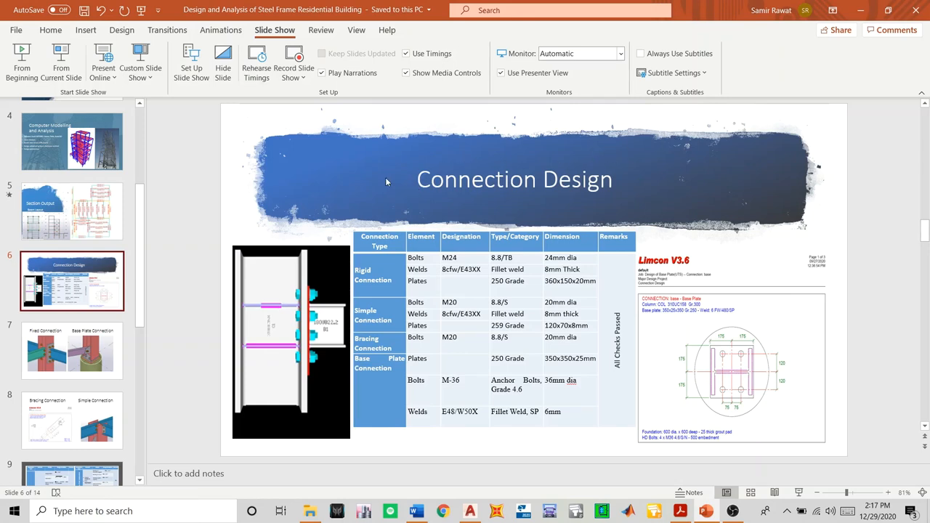
mouse_move(400, 183)
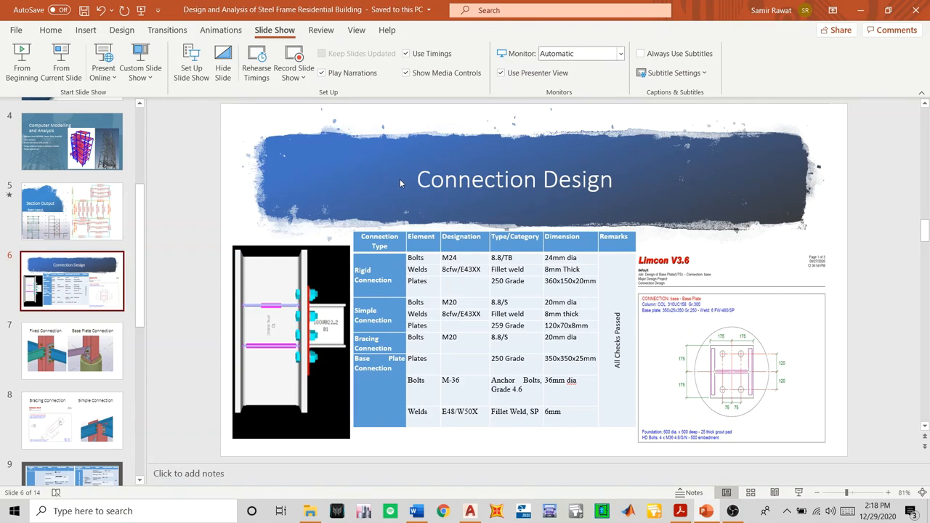
mouse_move(294, 239)
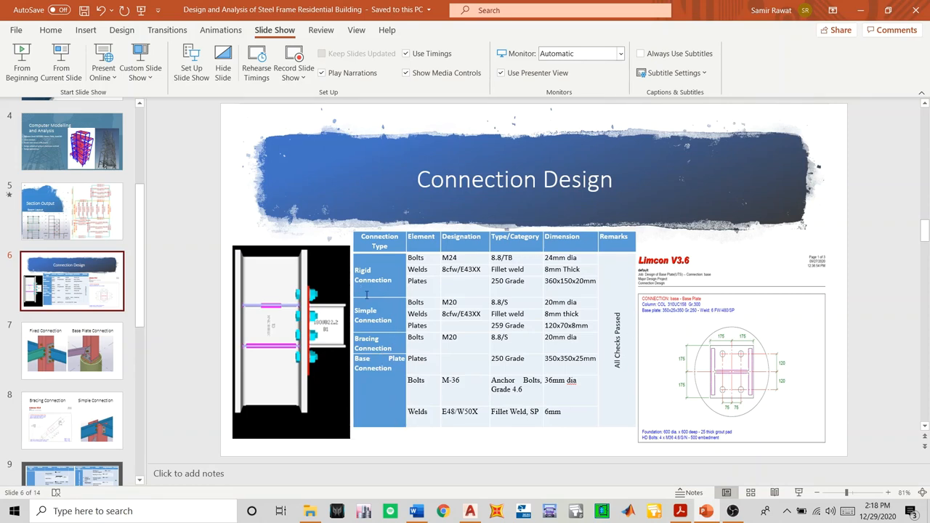
mouse_move(392, 329)
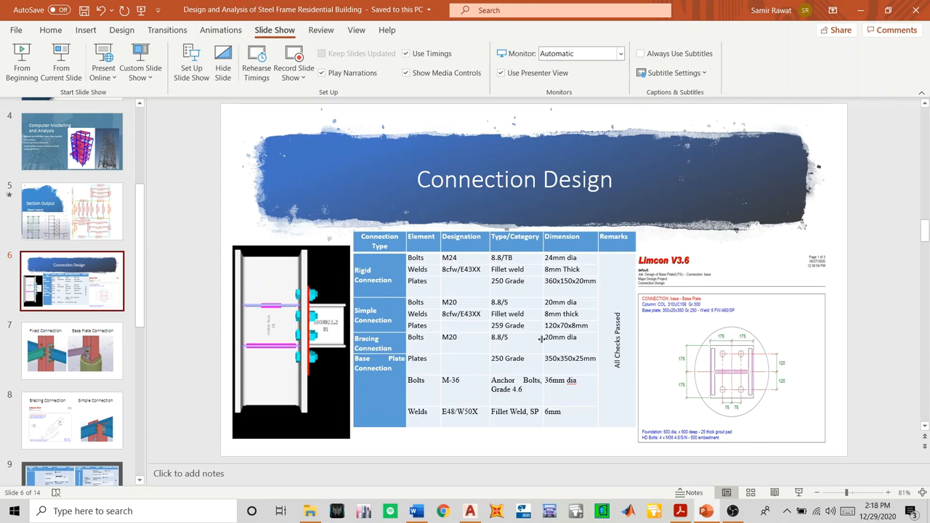
mouse_move(290, 372)
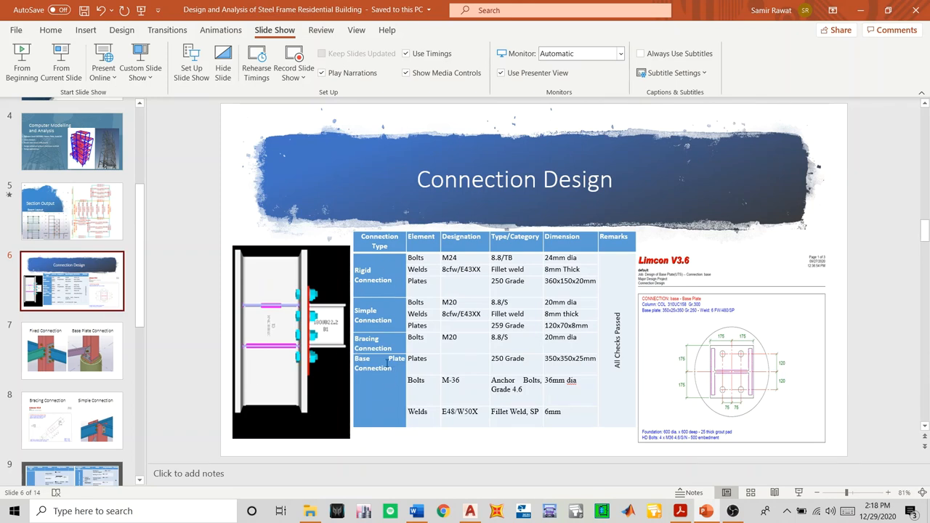
Show slide 7, Fixed Connection and Base Plate Connection models
left_click(72, 350)
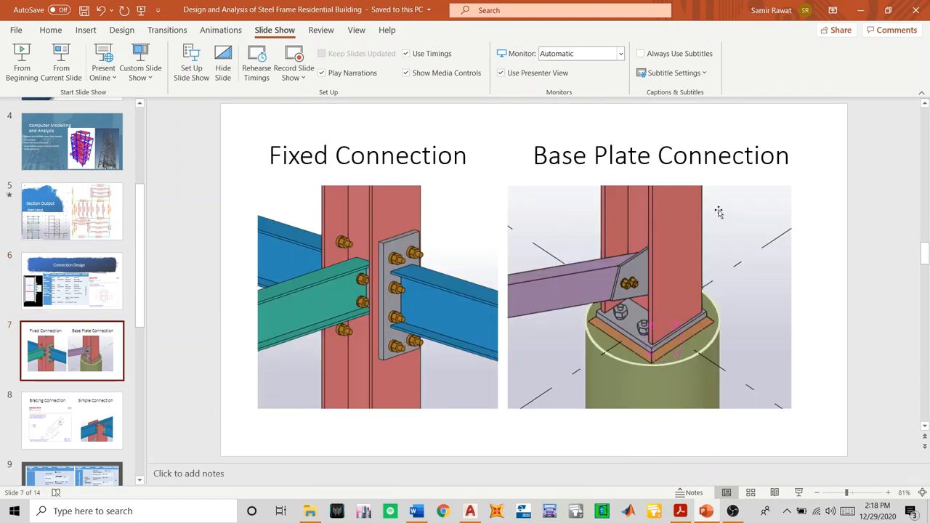
mouse_move(274, 218)
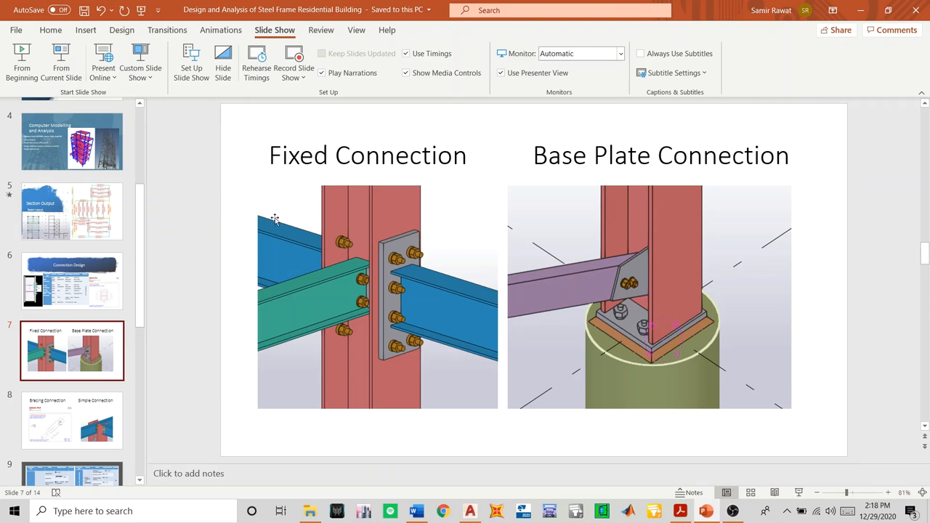
mouse_move(308, 181)
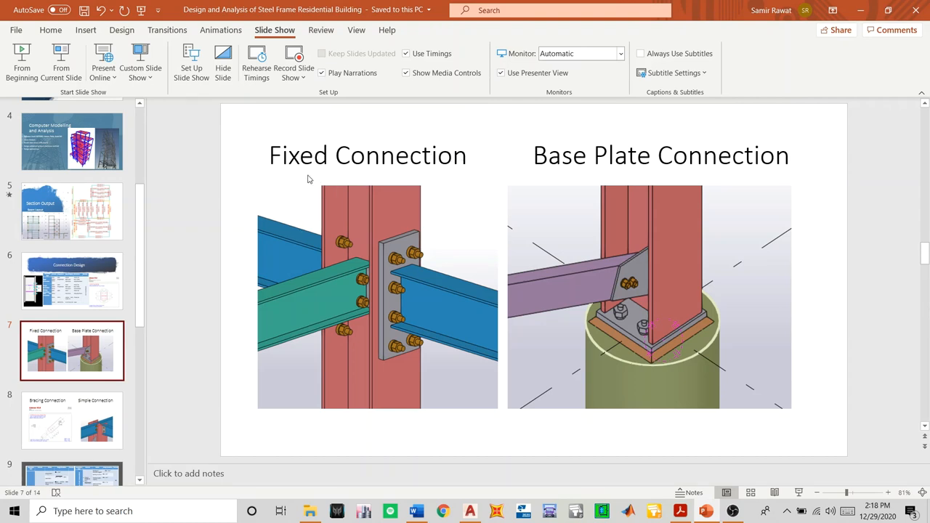
mouse_move(406, 163)
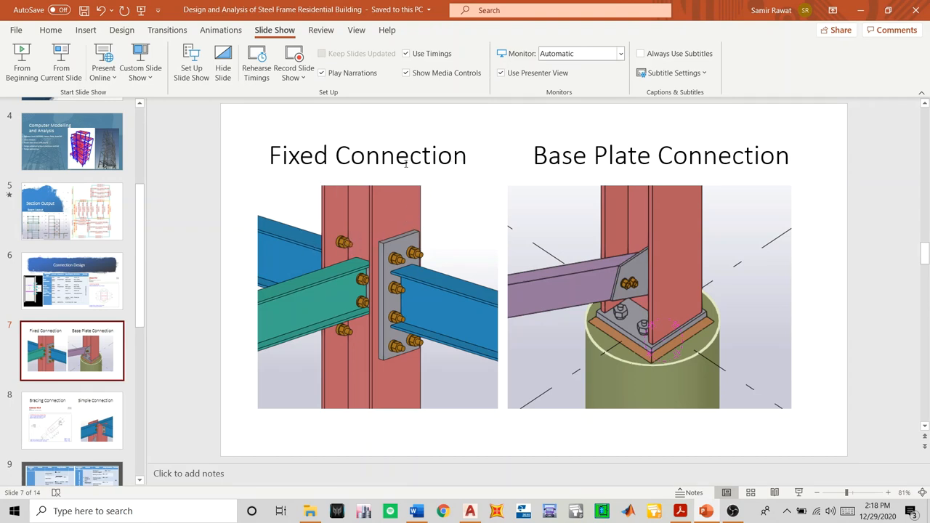
mouse_move(599, 234)
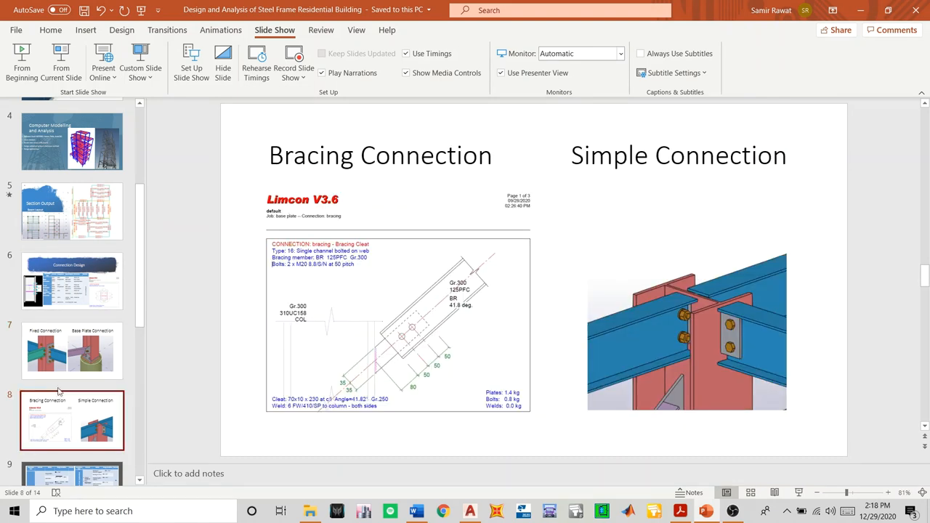
mouse_move(398, 354)
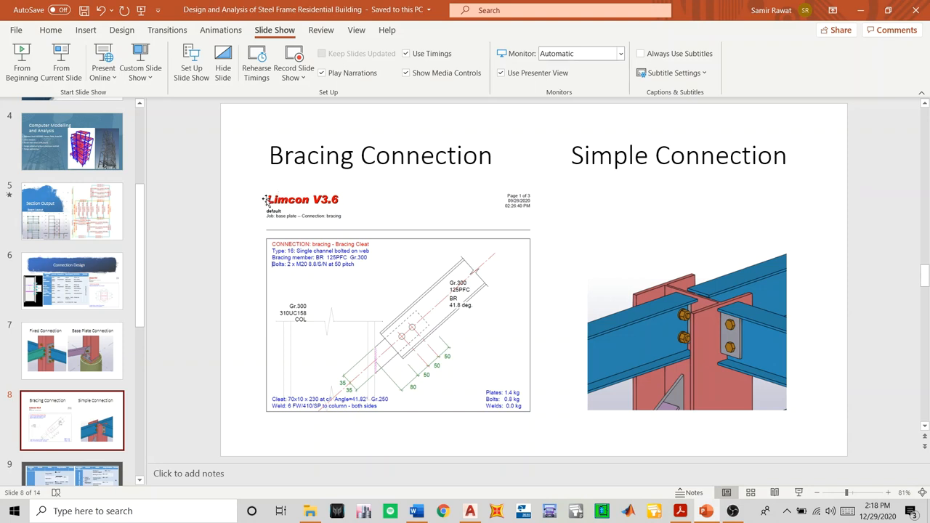
mouse_move(521, 218)
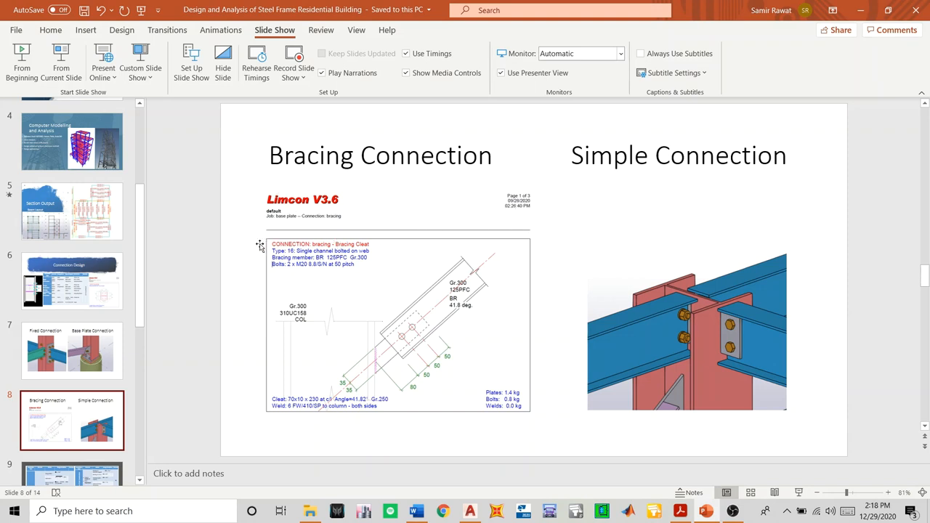
mouse_move(492, 227)
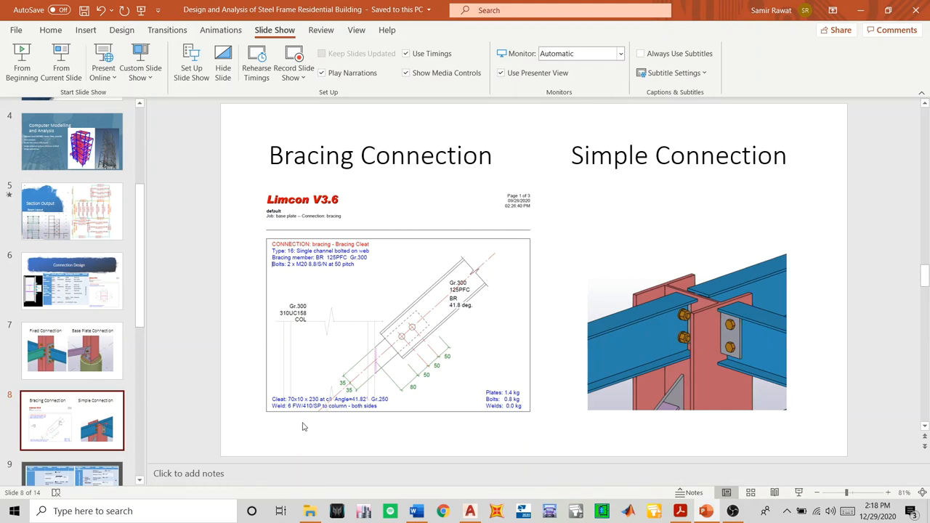
mouse_move(267, 285)
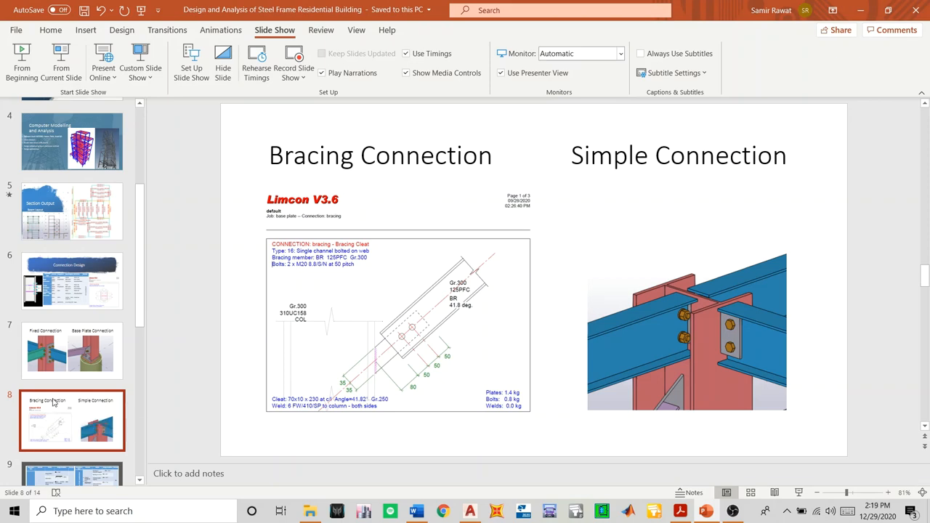
Advance to slide 9, the connection design check tables
left_click(71, 366)
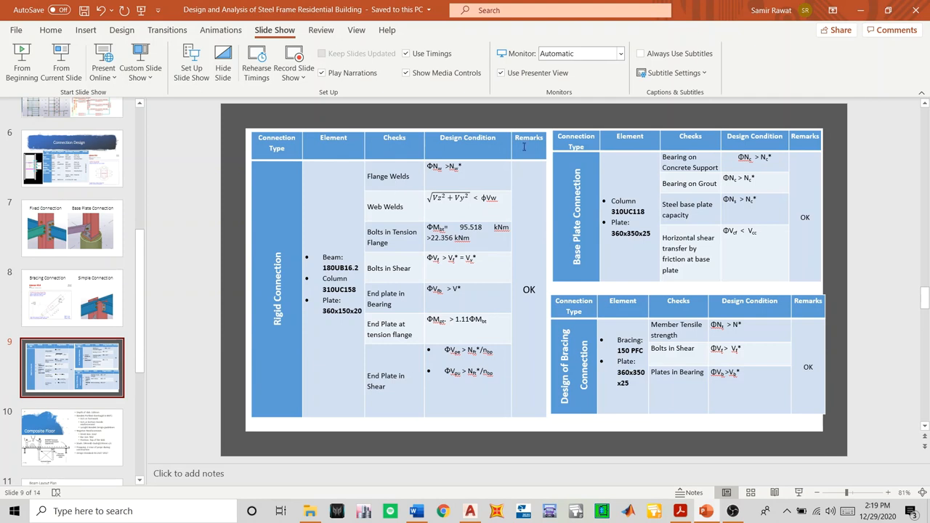
mouse_move(332, 312)
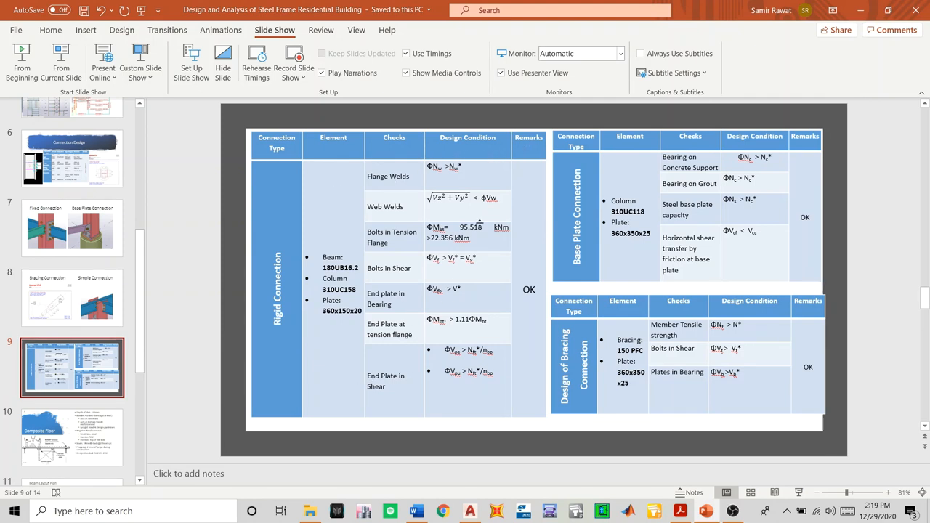
Advance to slide 10, Composite Floor
left_click(72, 436)
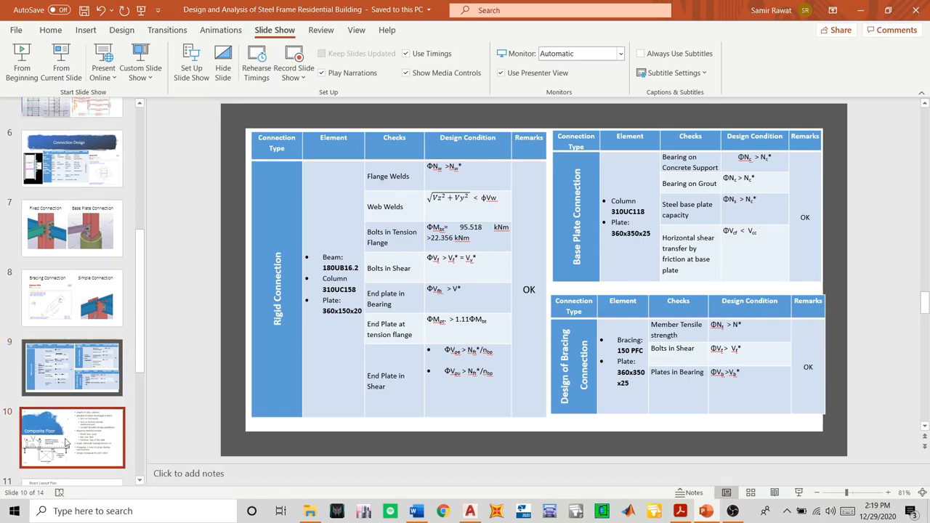
Show the Composite Floor slide, highlight the Mesh Size text, then move to Beam Layout Plan
left_click(73, 436)
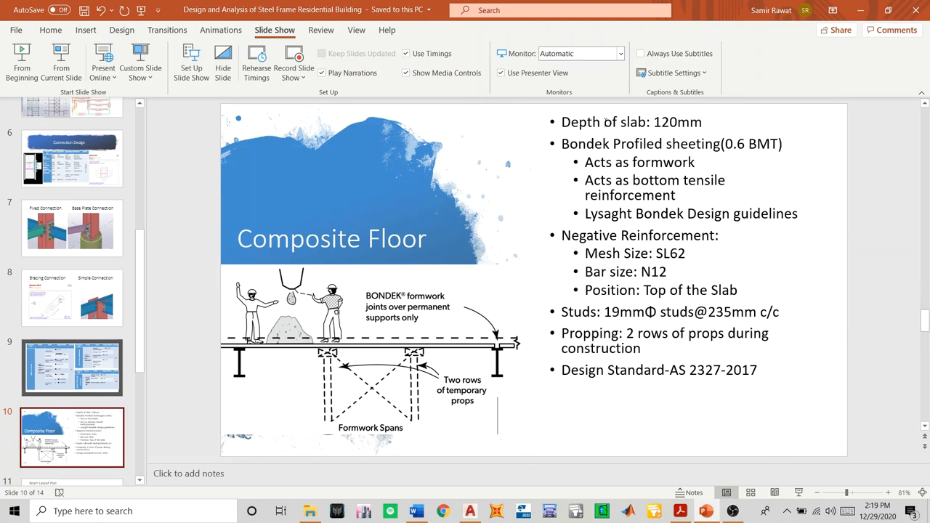
mouse_move(485, 225)
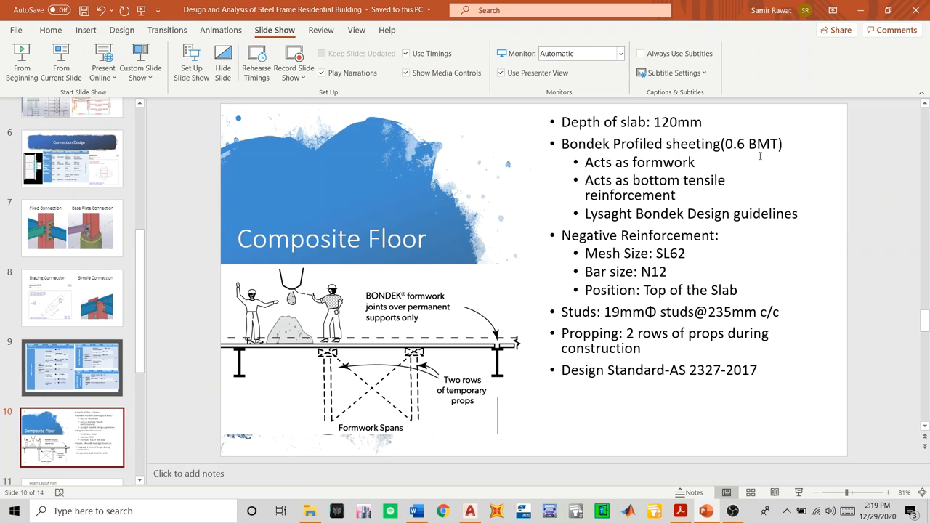
mouse_move(395, 151)
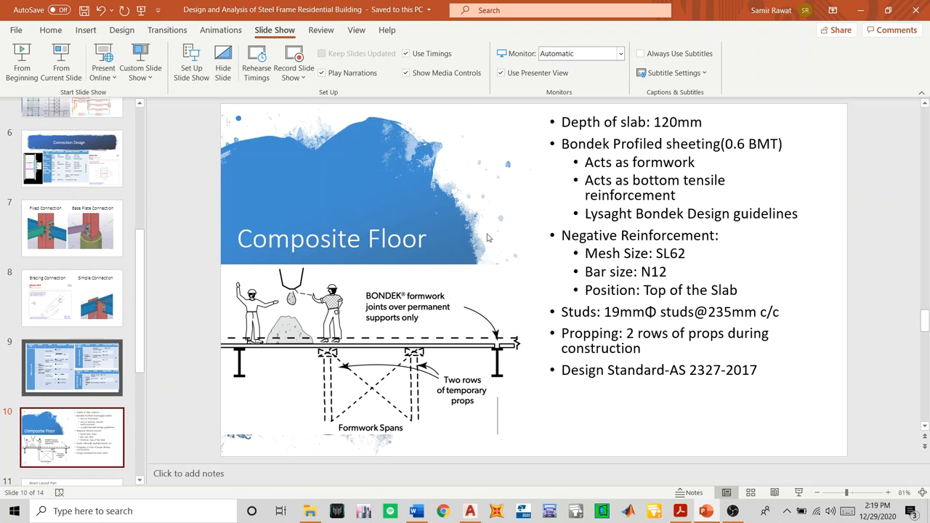
mouse_move(651, 239)
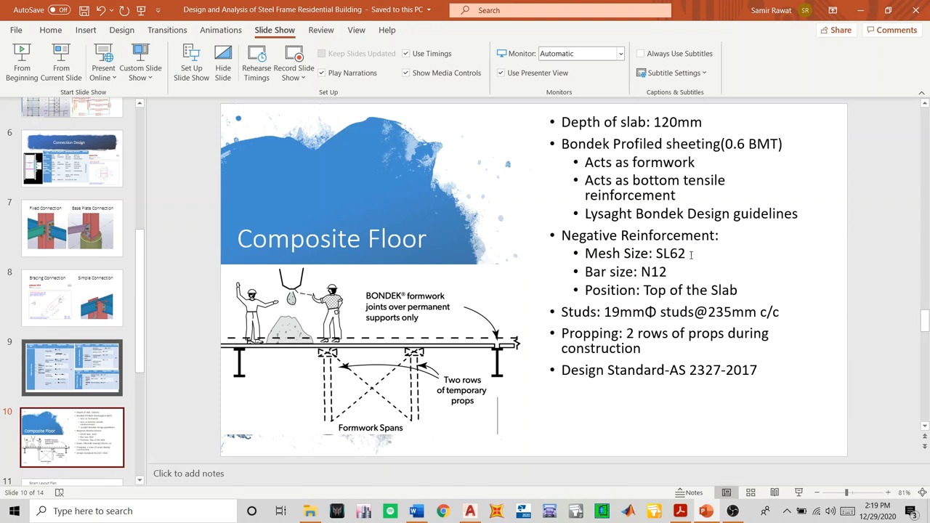
double_click(636, 253)
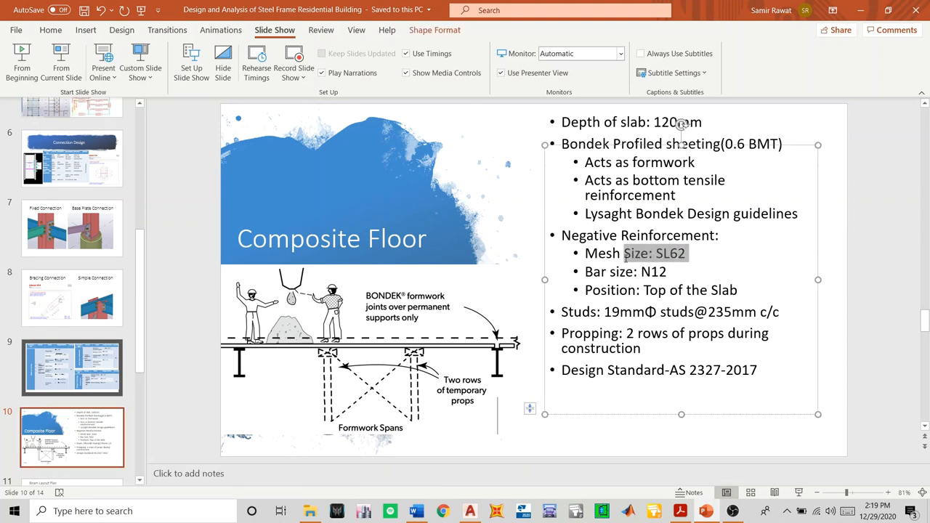
double_click(602, 253)
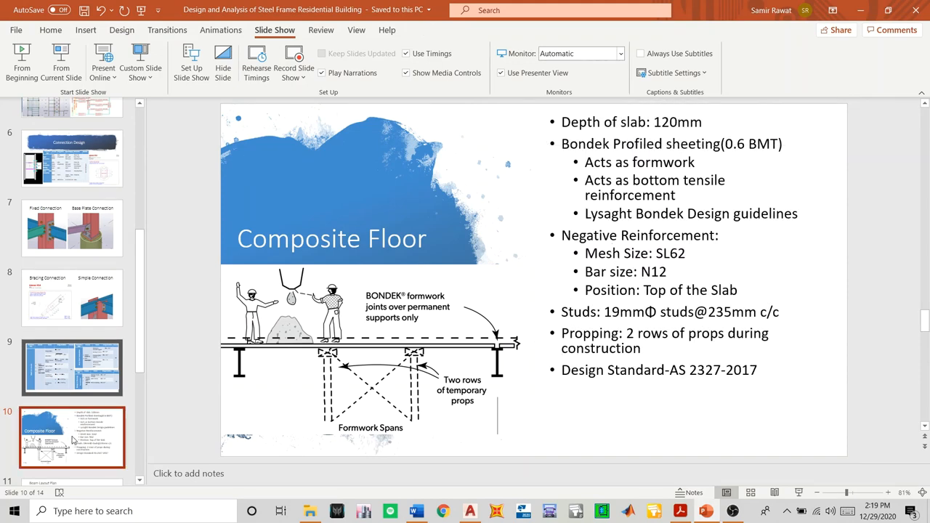
left_click(72, 384)
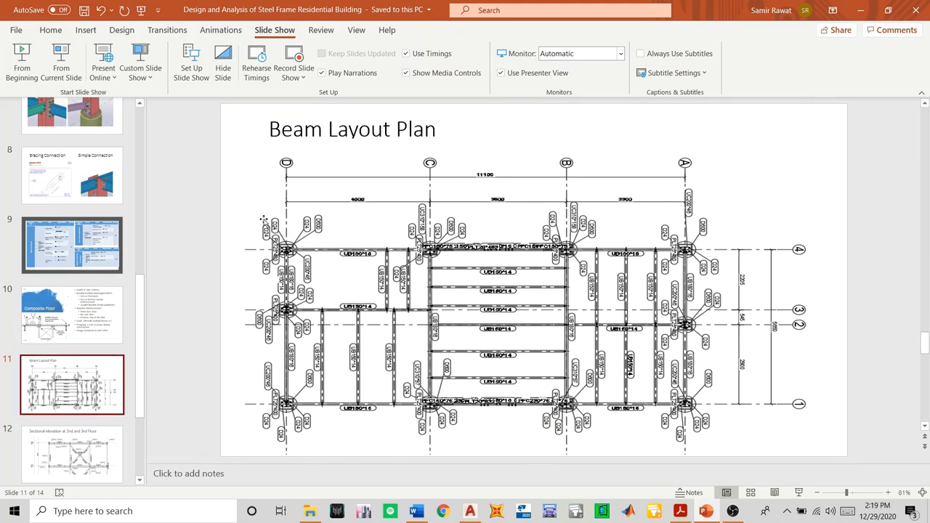
mouse_move(263, 226)
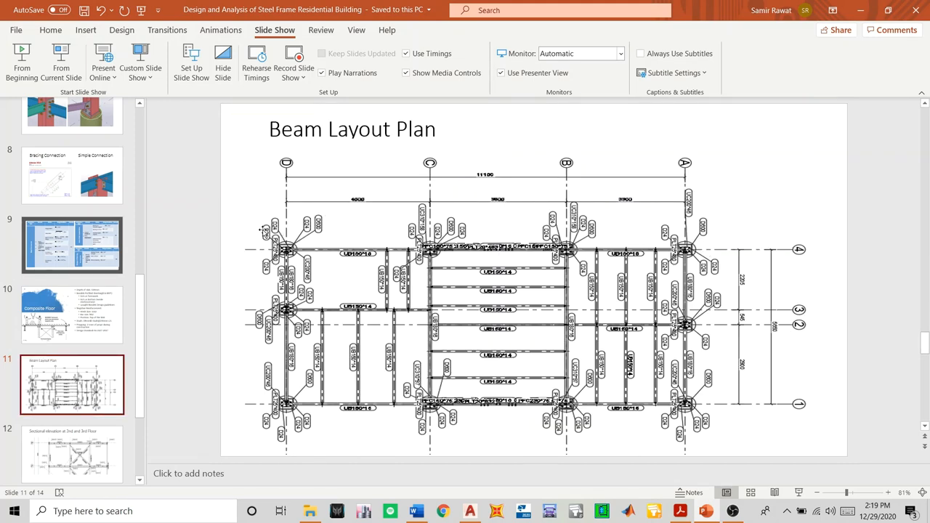
mouse_move(439, 308)
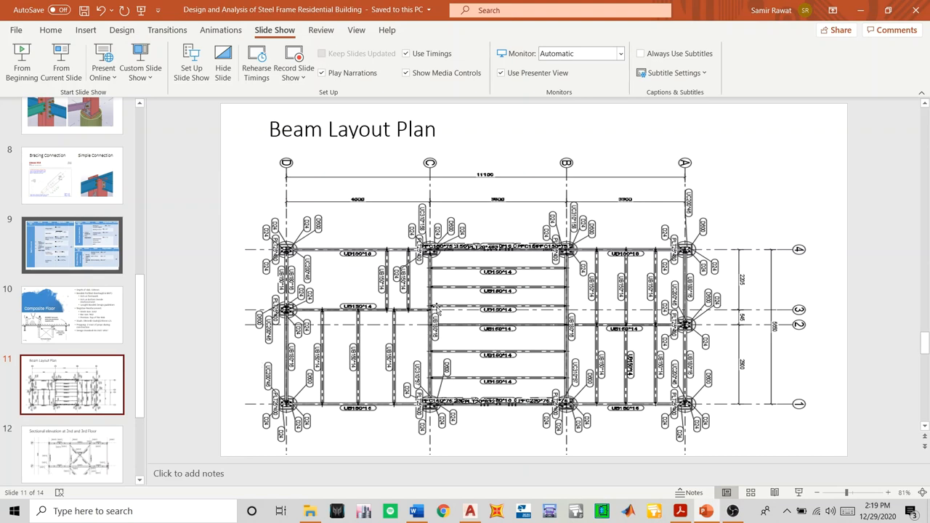
Move through the isometric beam layout slide to the final Thank You slide
scroll("down", 3)
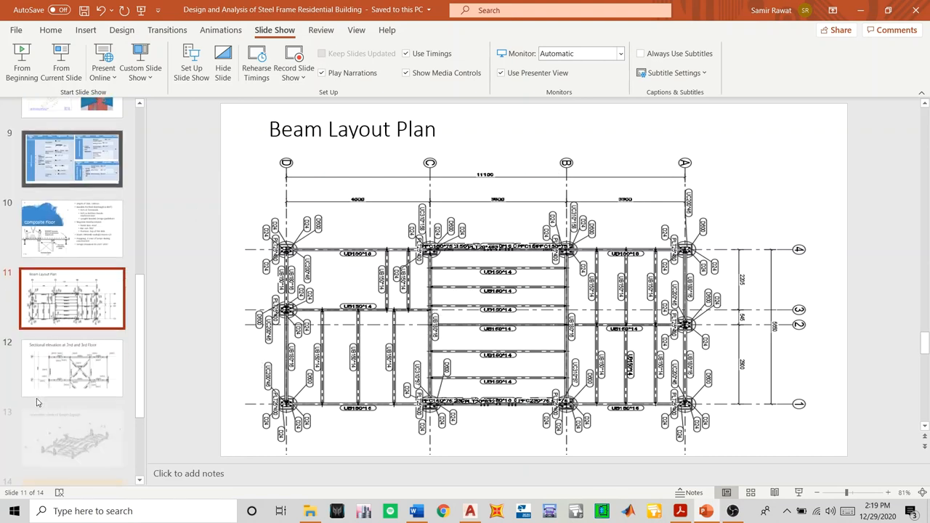
left_click(72, 401)
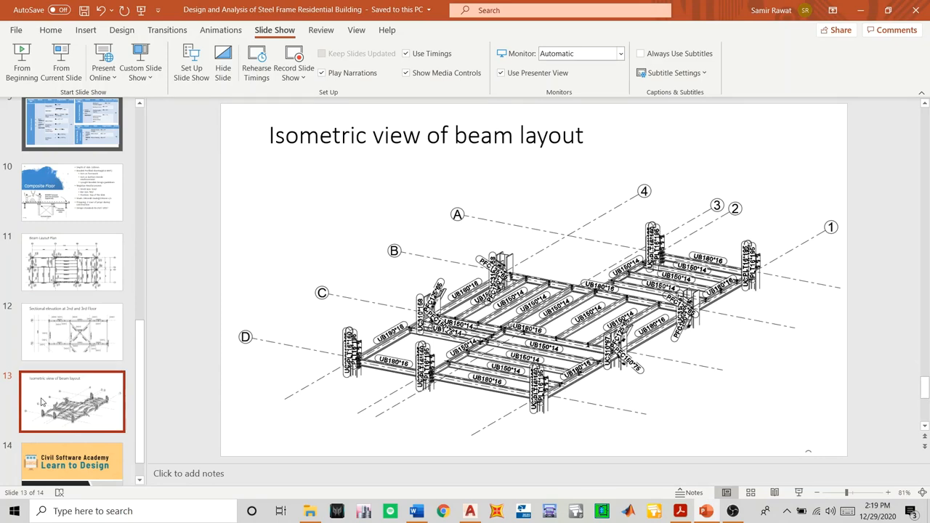
left_click(73, 439)
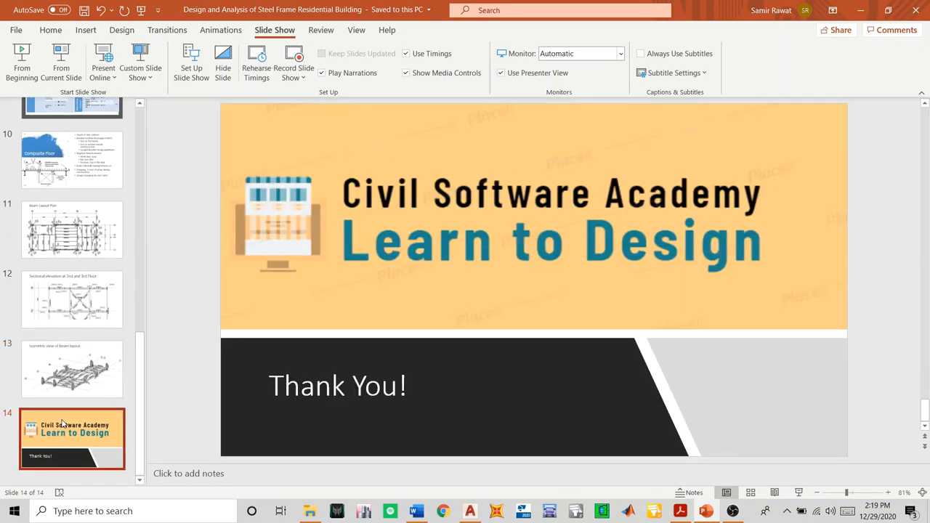
mouse_move(128, 400)
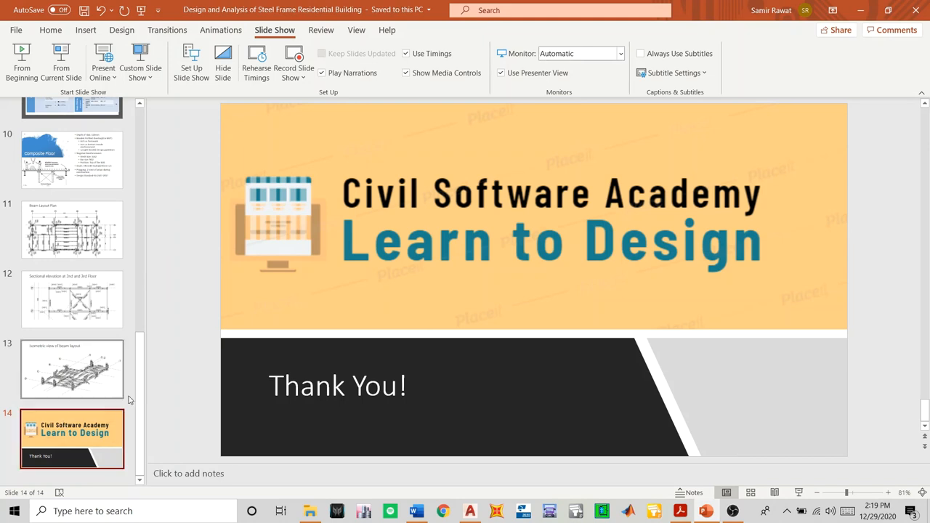